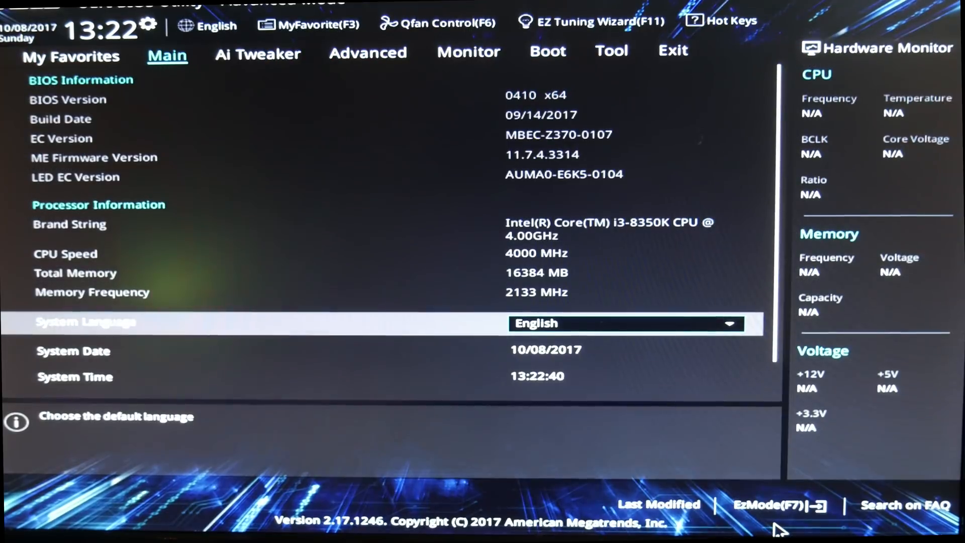
Browse the Tool, Exit and My Favorites tabs, then go to Ai Tweaker
left_click(612, 50)
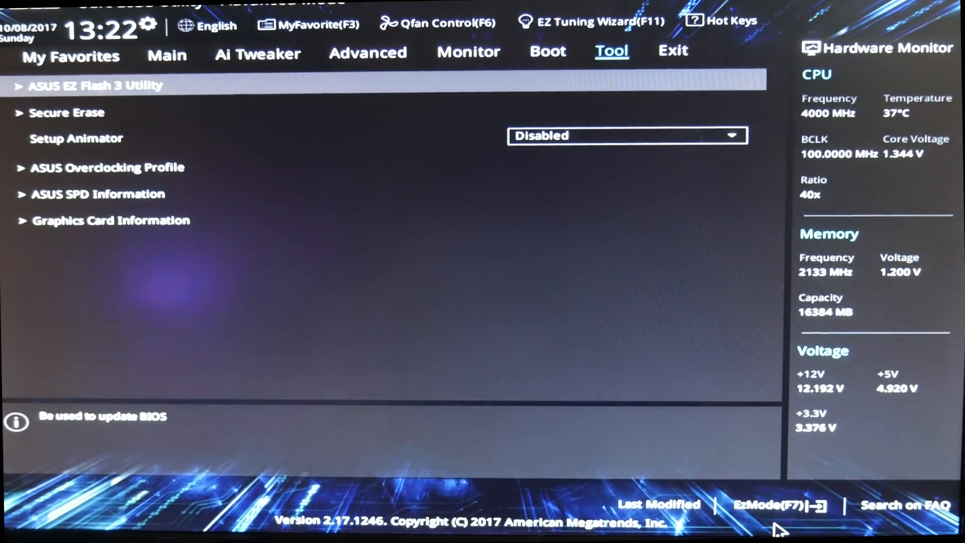
left_click(672, 50)
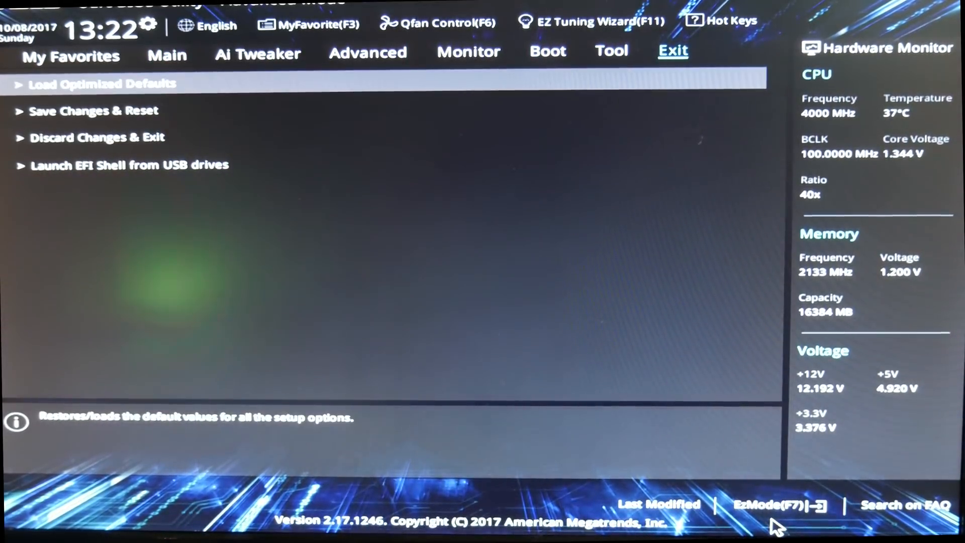
left_click(100, 85)
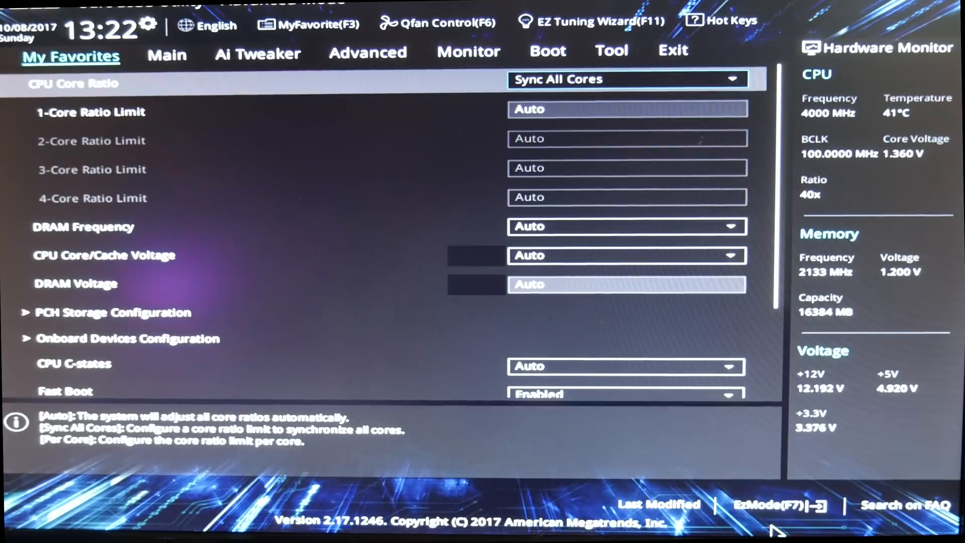
left_click(257, 53)
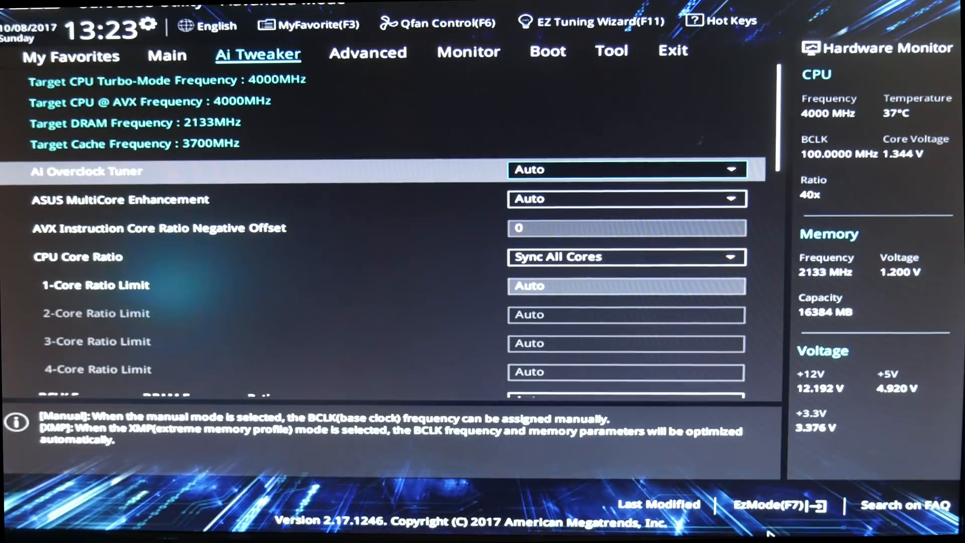
Set Ai Overclock Tuner to XMP DDR4-3200 and all core ratio limits to 45
left_click(625, 170)
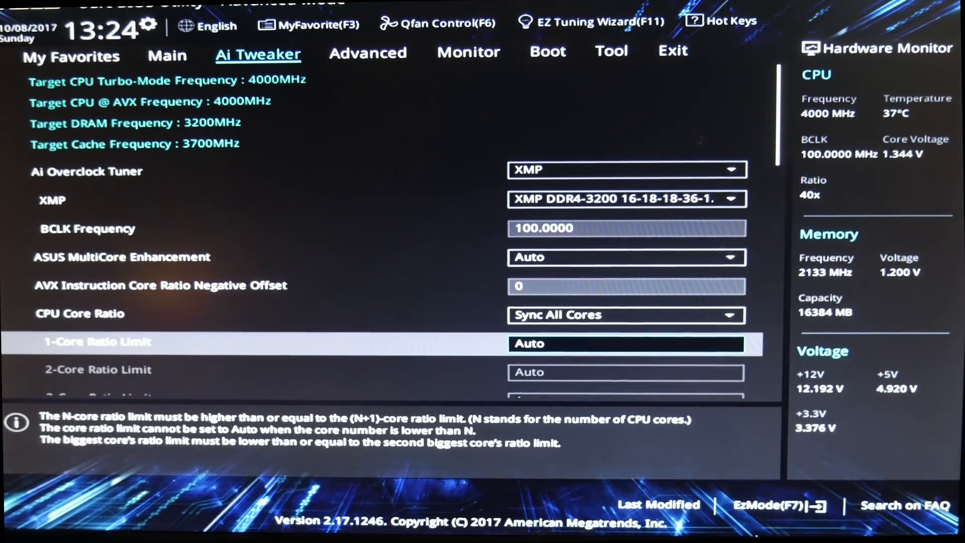
type("45")
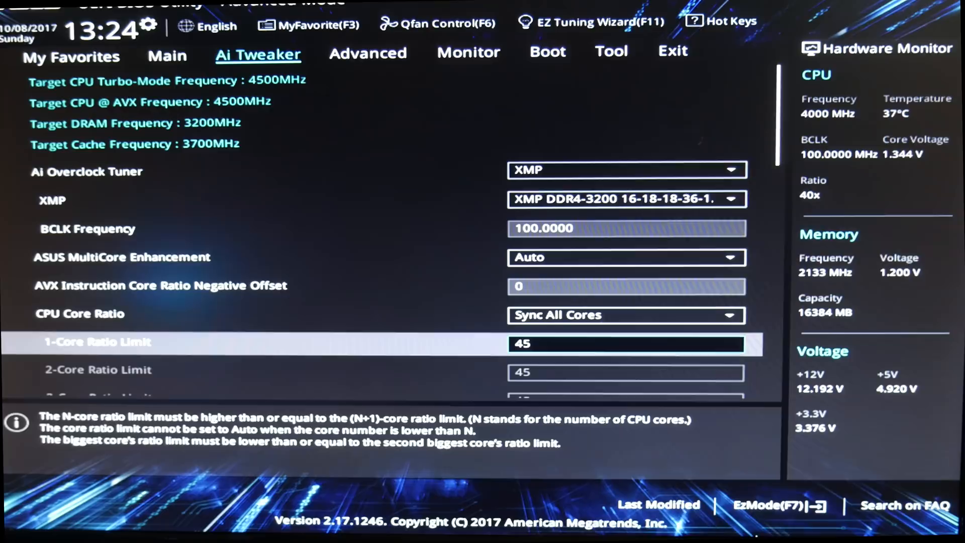
scroll("down", 3)
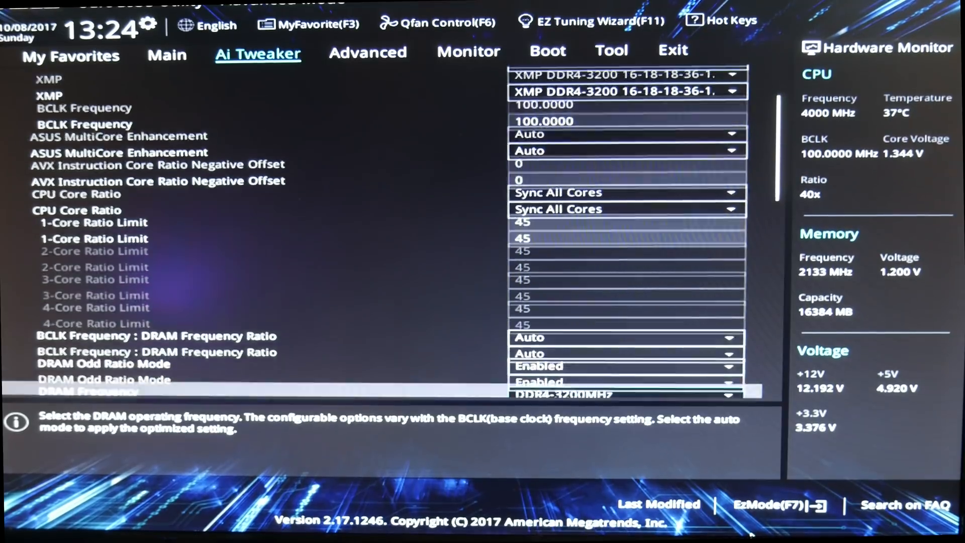
scroll("down", 3)
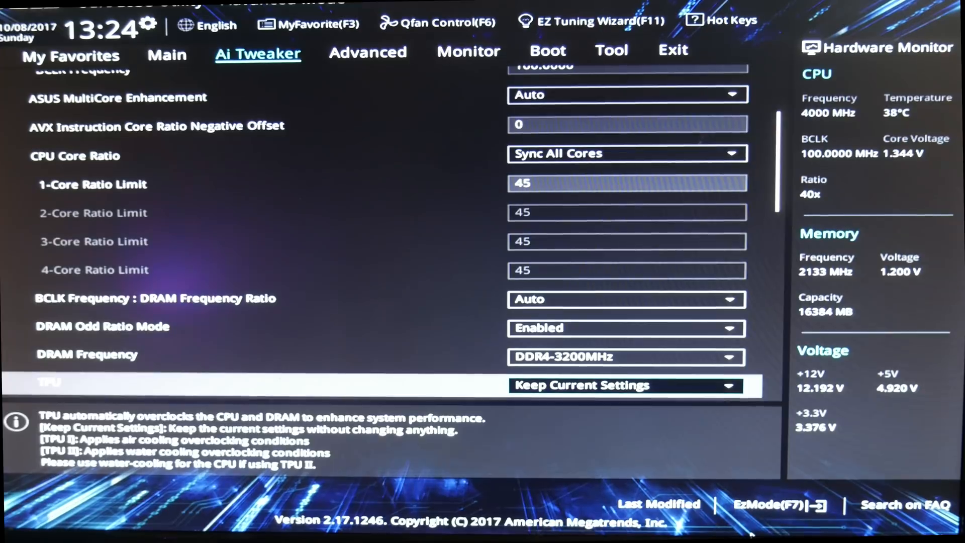
scroll("down", 3)
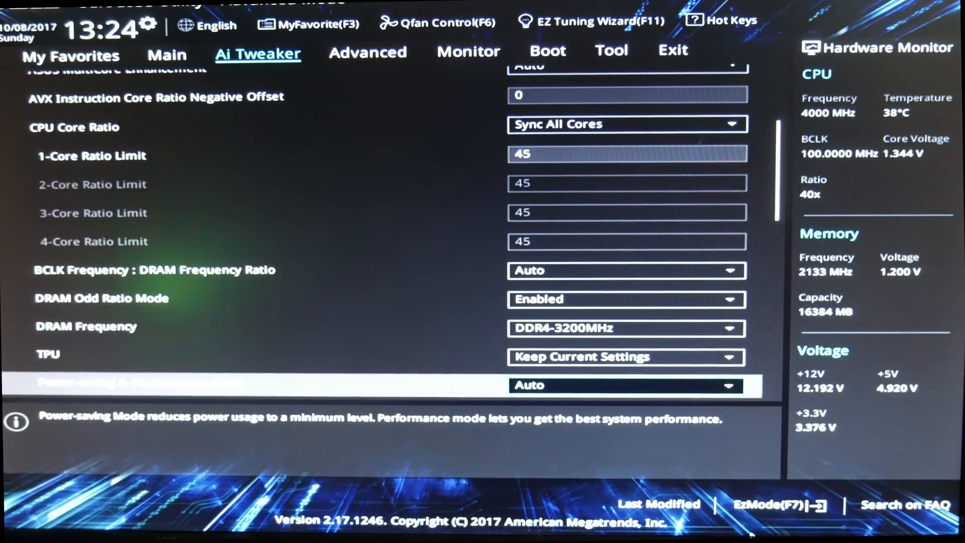
scroll("down", 3)
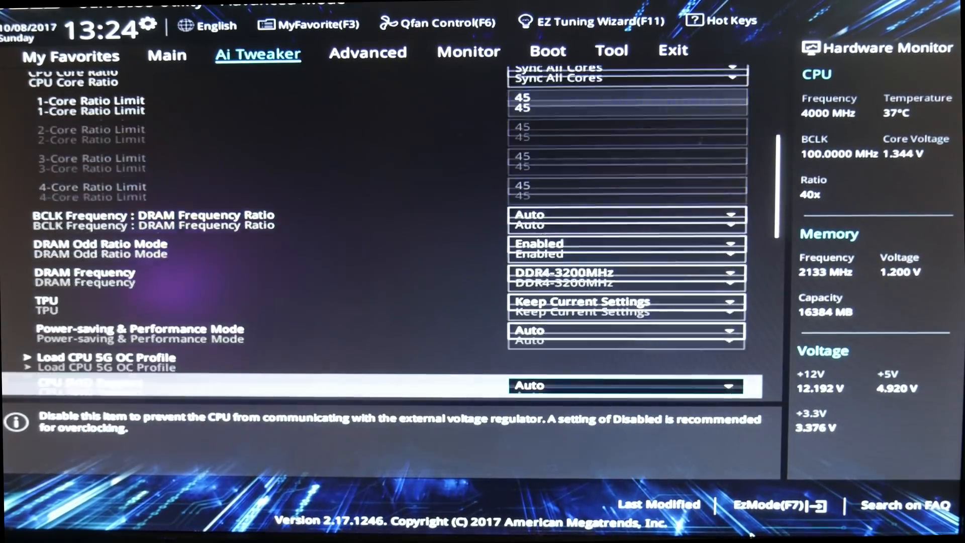
scroll("down", 3)
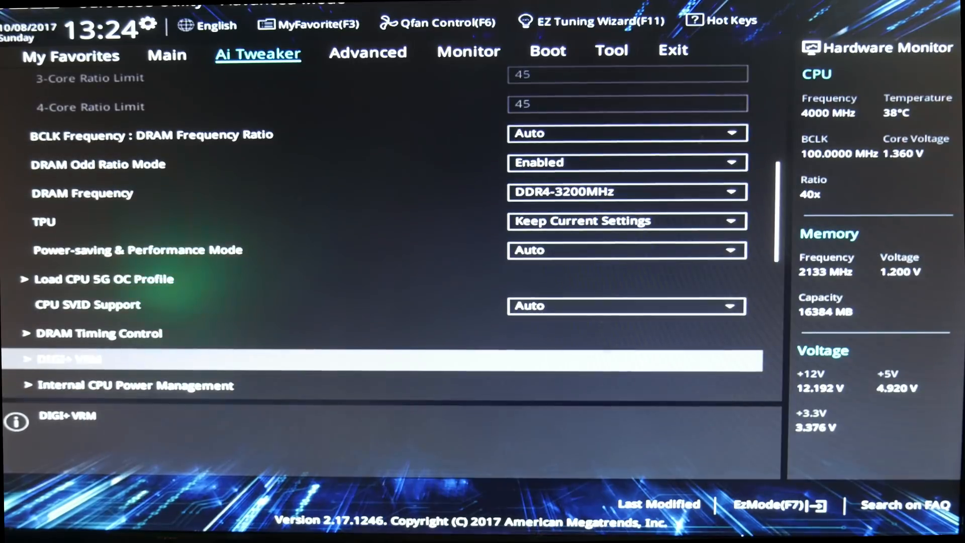
left_click(68, 359)
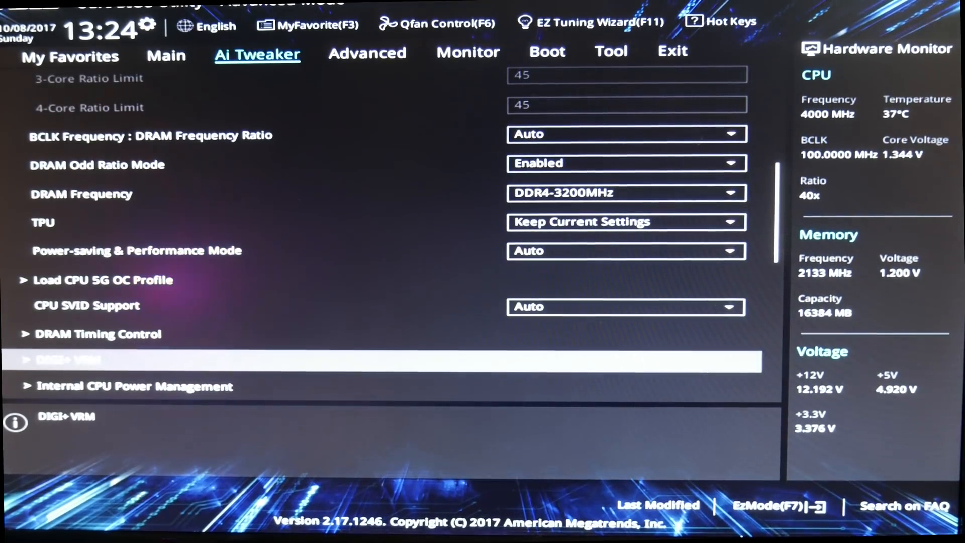
scroll("down", 3)
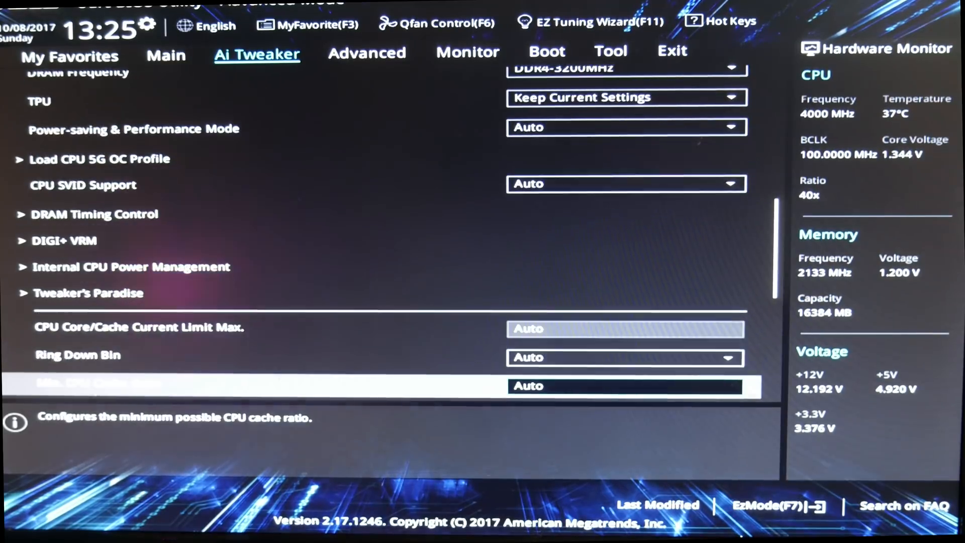
scroll("down", 3)
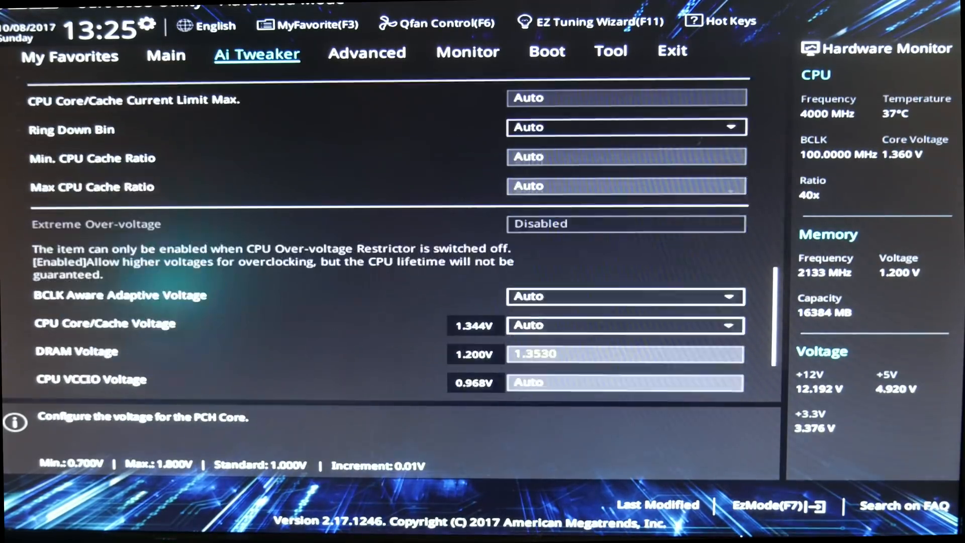
scroll("down", 3)
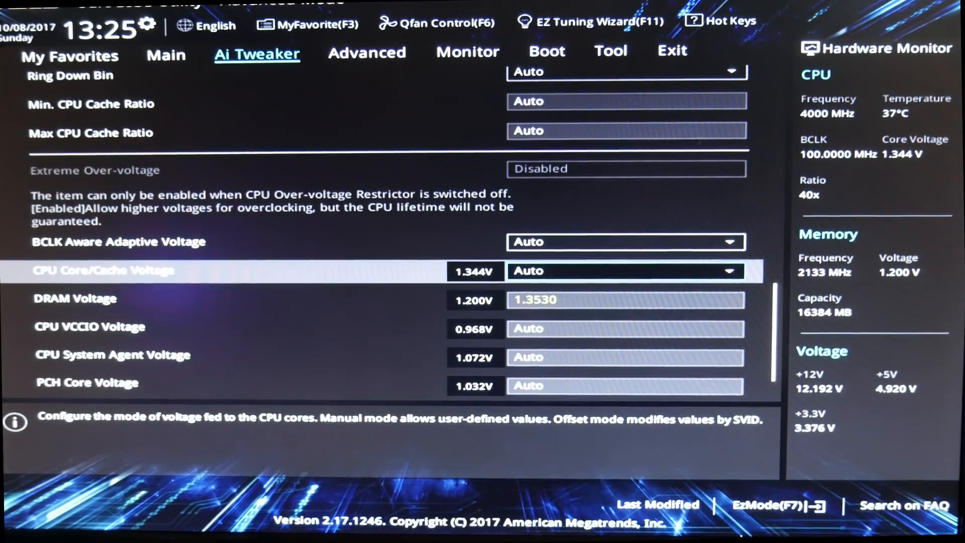
Switch CPU Core/Cache Voltage to Manual Mode with a 1.200 V core voltage override
key("up")
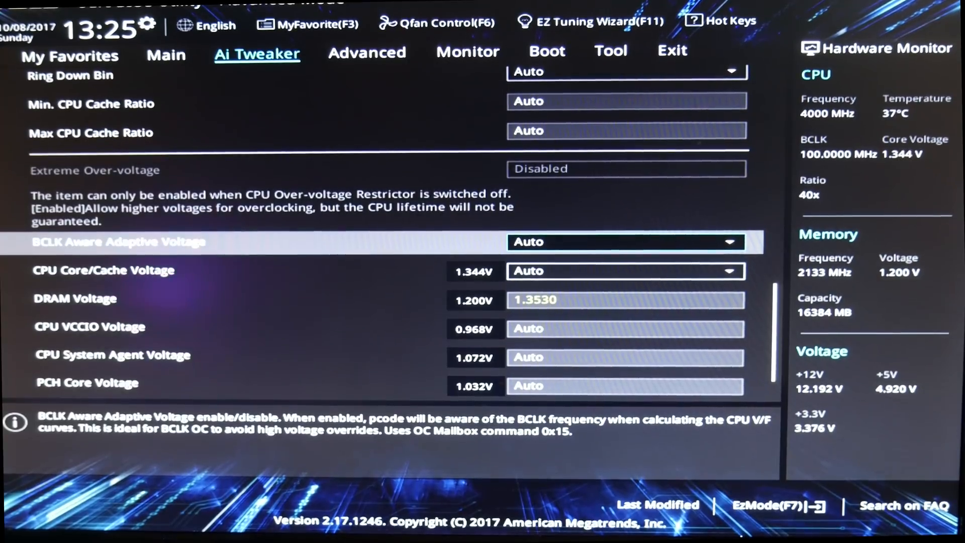
left_click(625, 242)
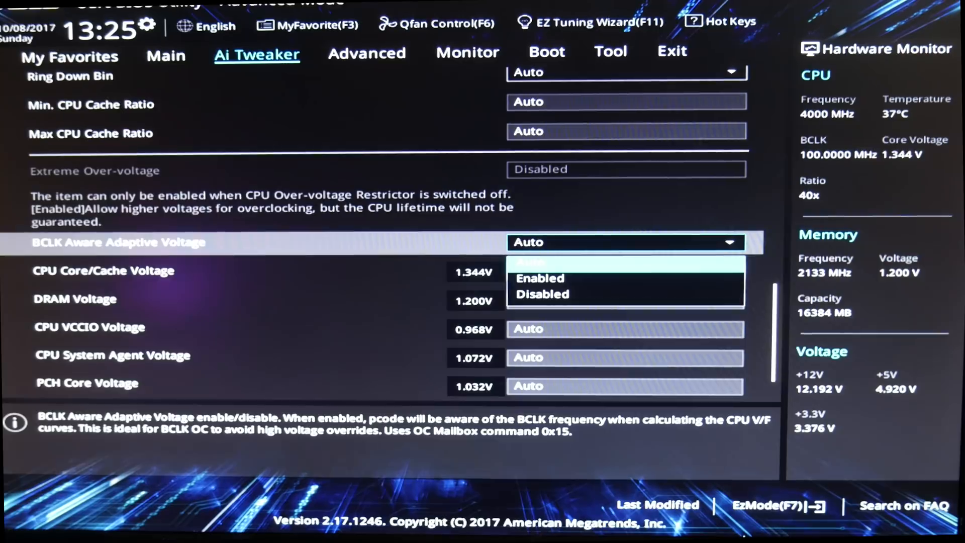
left_click(624, 271)
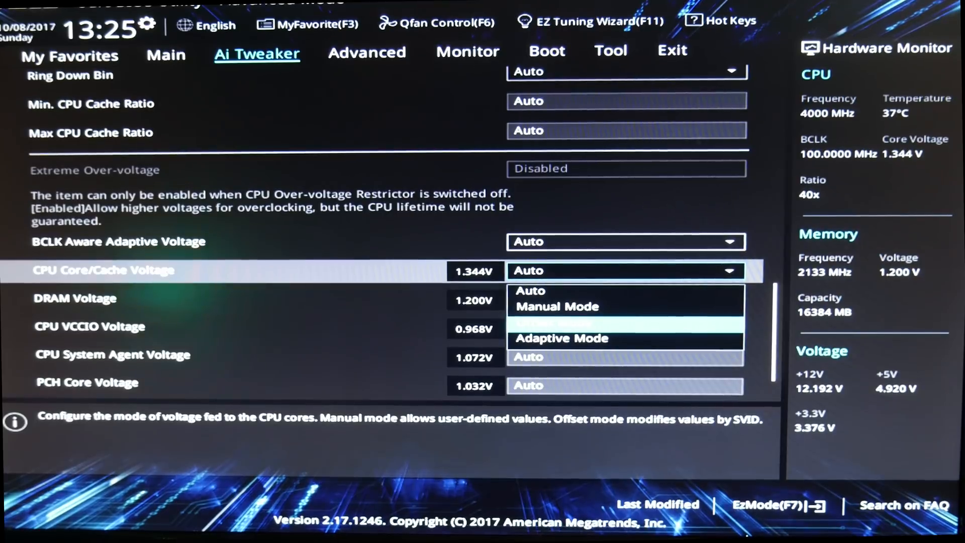
left_click(554, 324)
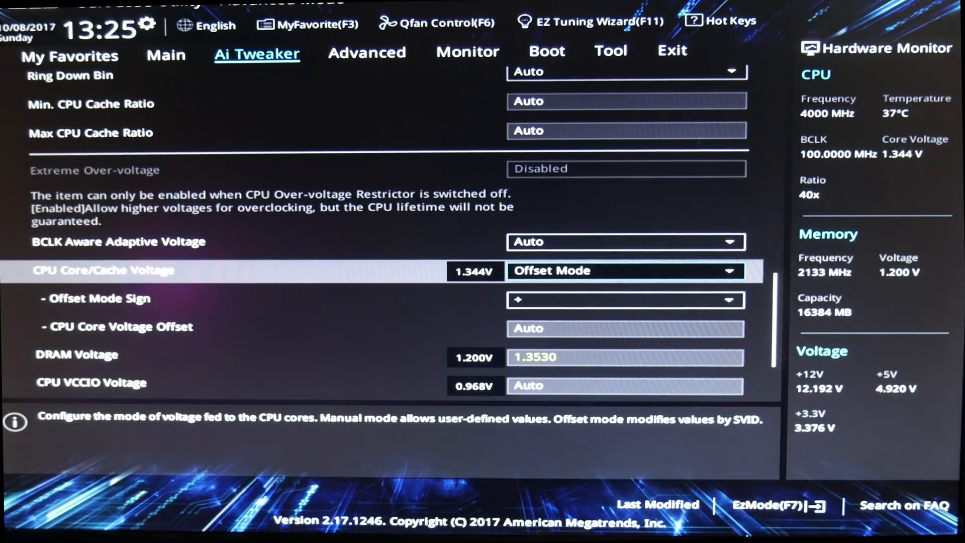
left_click(625, 271)
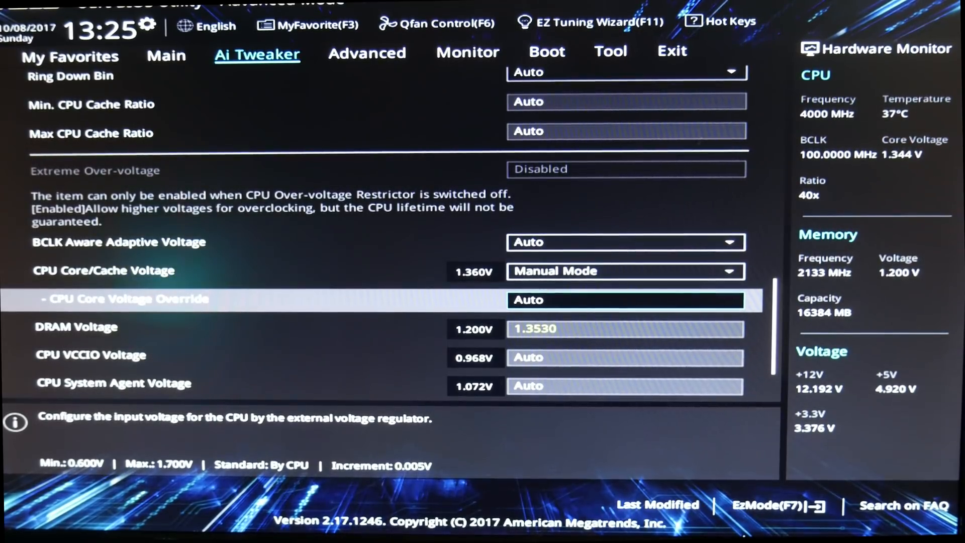
type("1.200")
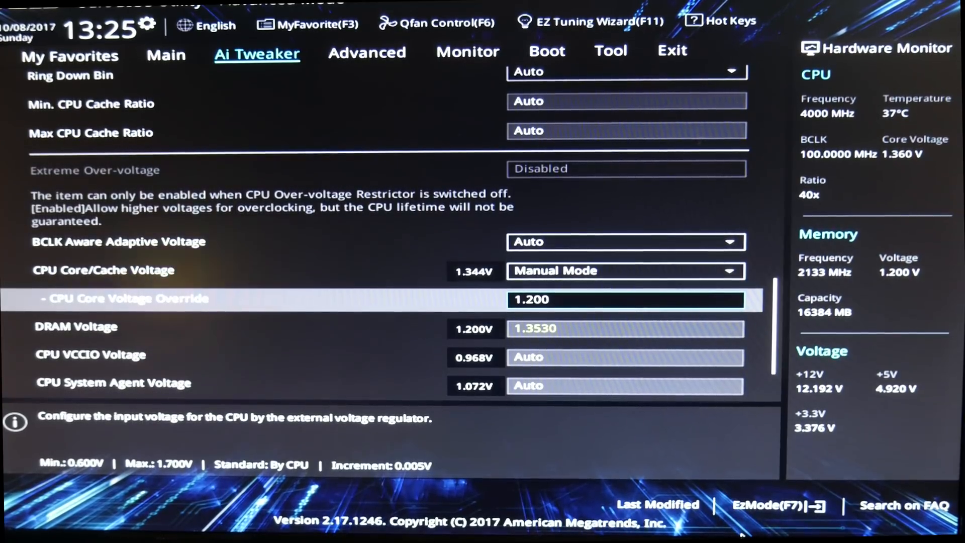
left_click(610, 50)
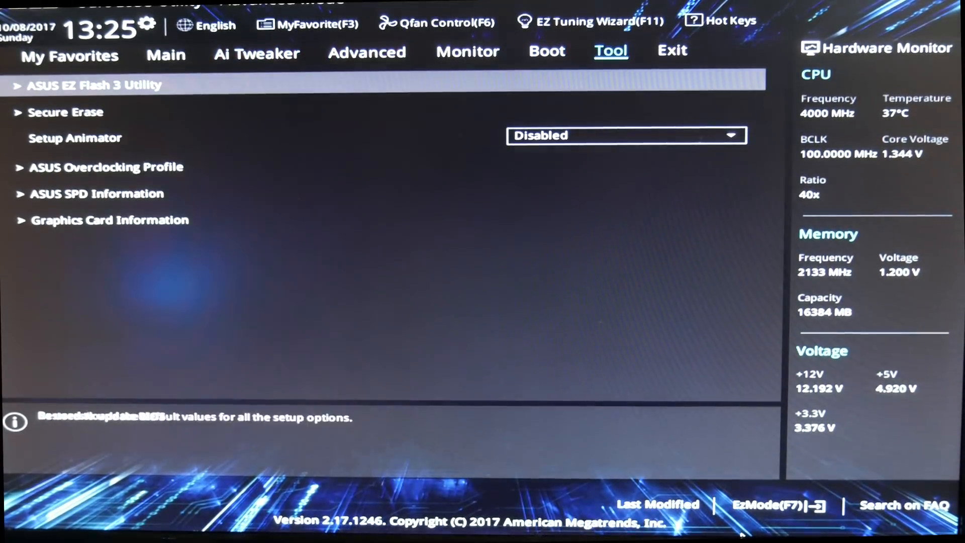
Save the XMP, ratio and voltage changes with Save Changes & Reset, confirming OK
left_click(673, 50)
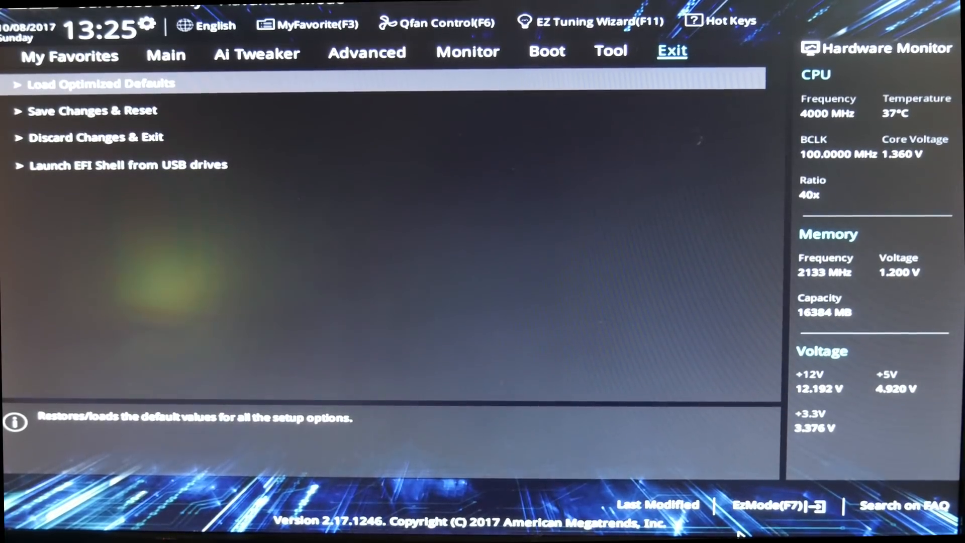
left_click(92, 111)
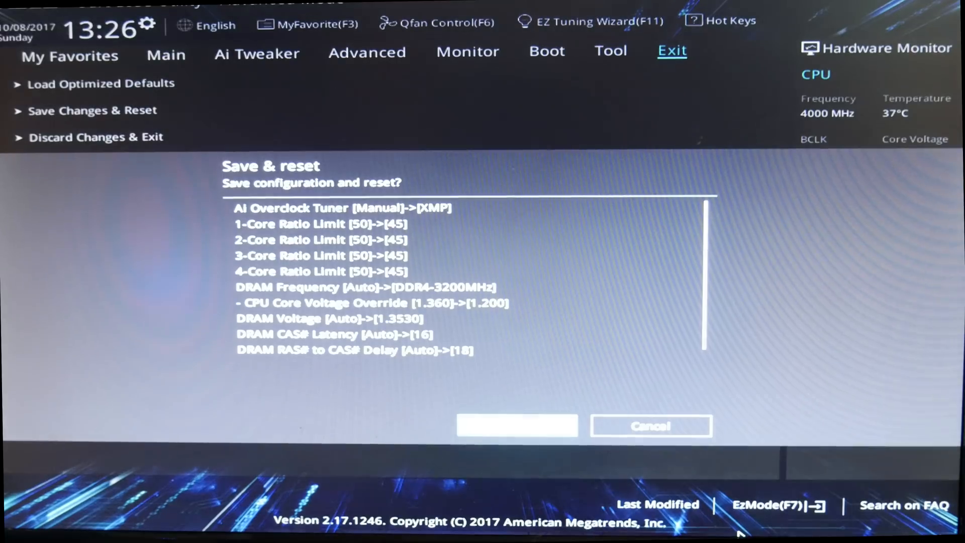
left_click(516, 425)
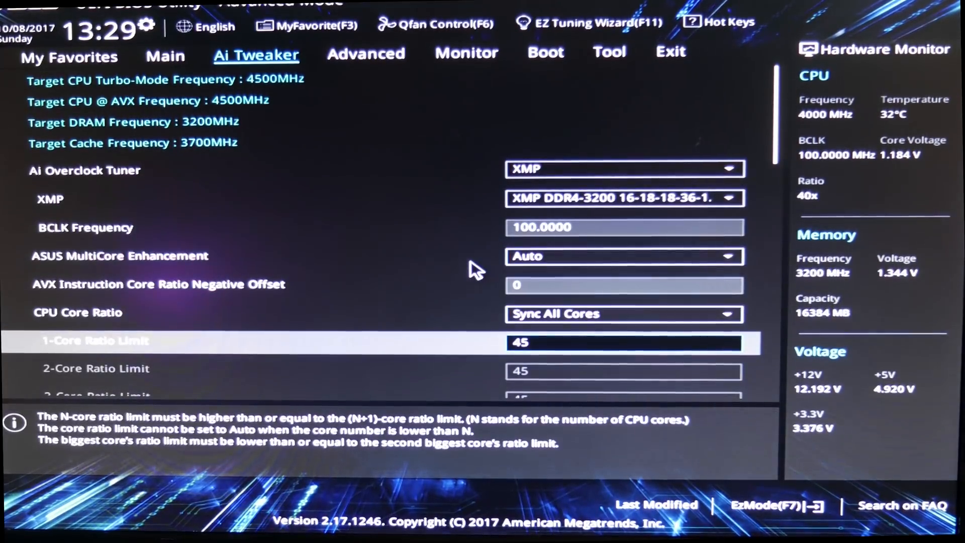
Set core ratio limits to 48 and the manual core voltage override to 1.250 V
type("48")
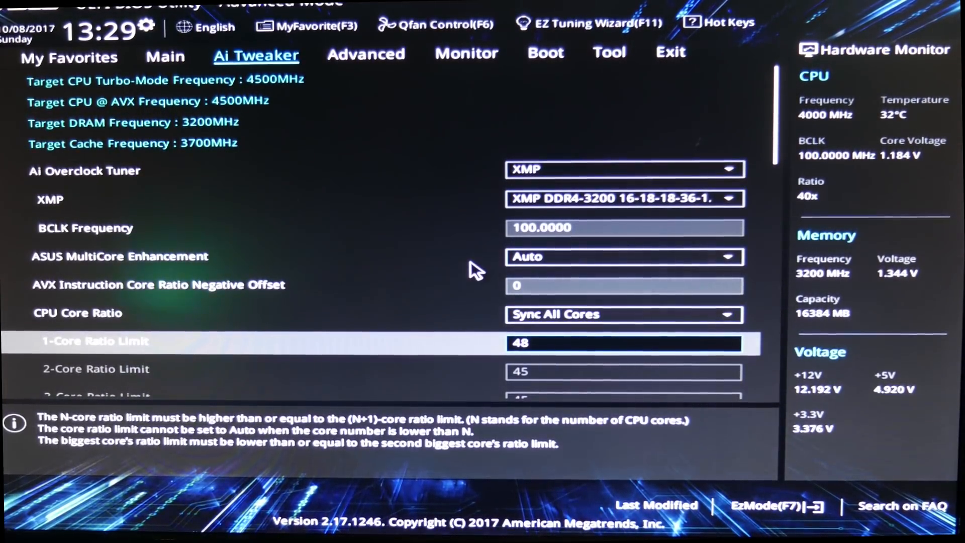
scroll("down", 3)
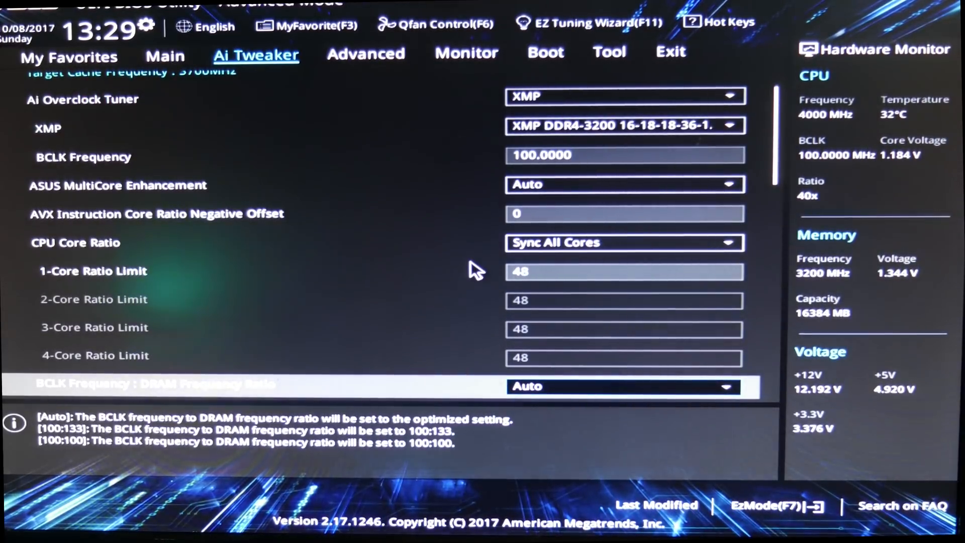
scroll("down", 3)
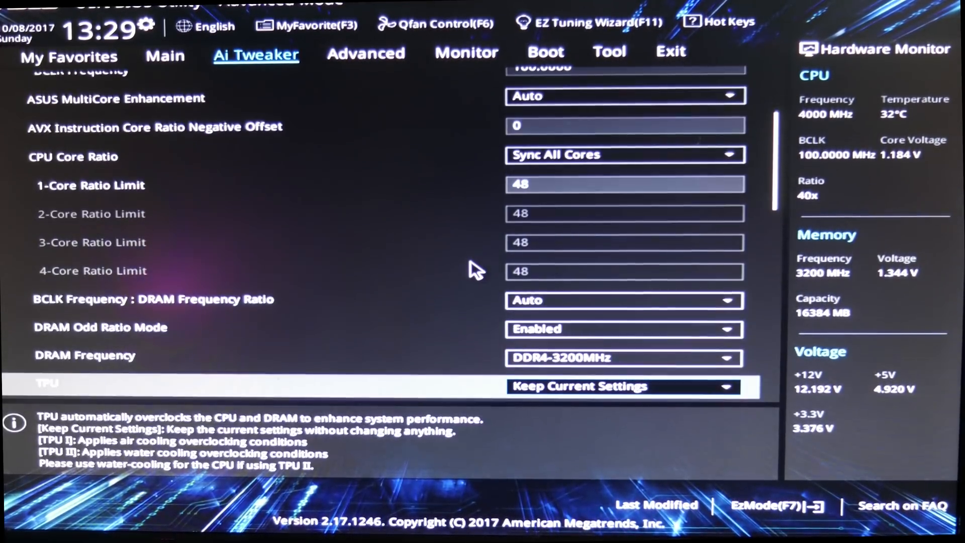
scroll("down", 3)
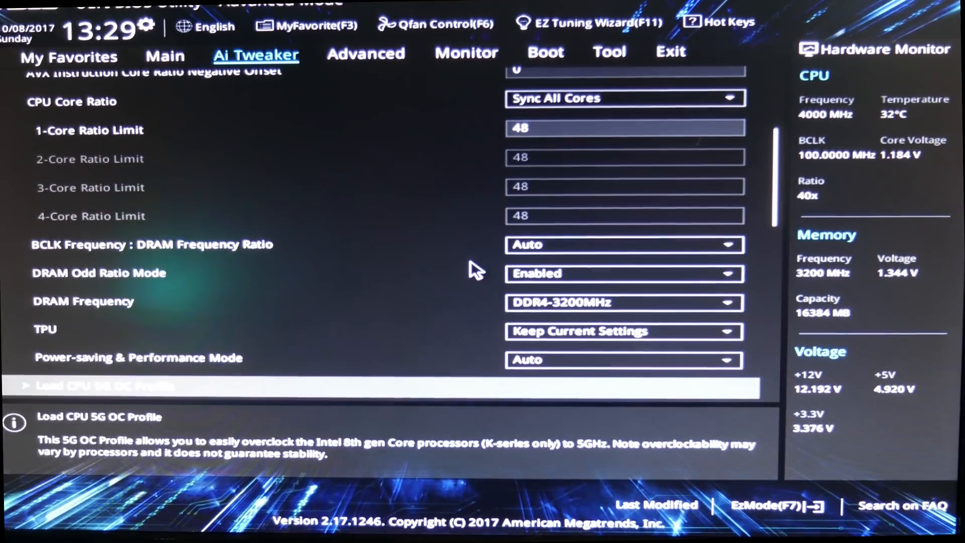
scroll("down", 3)
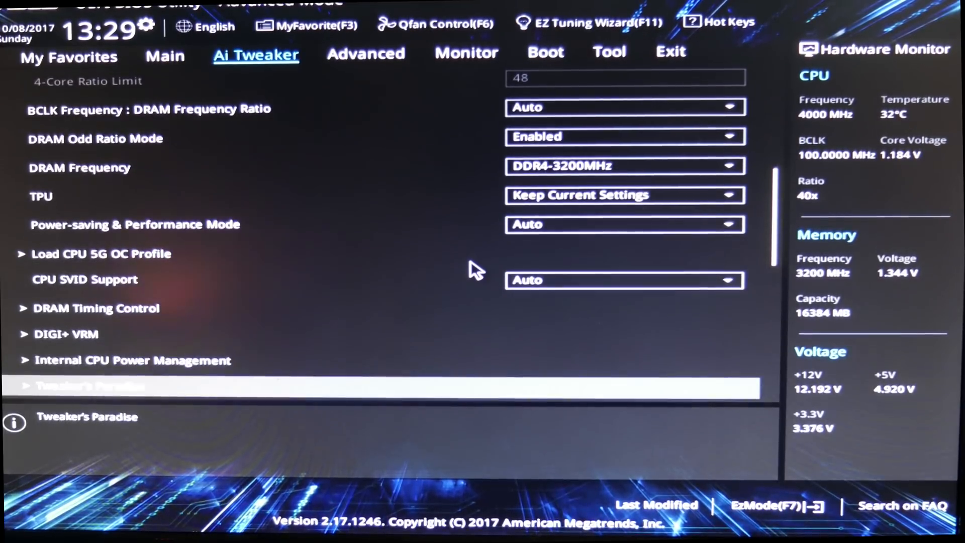
scroll("down", 3)
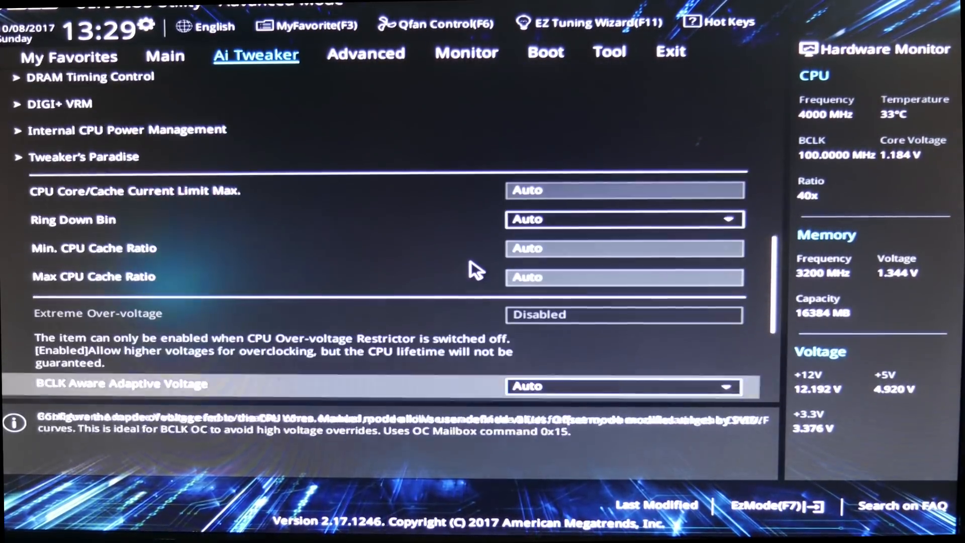
scroll("down", 3)
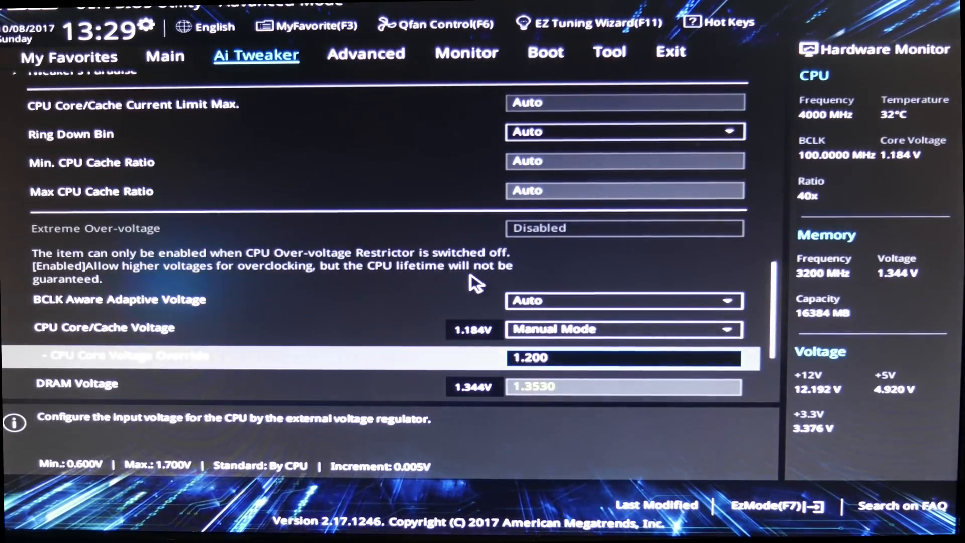
type("1")
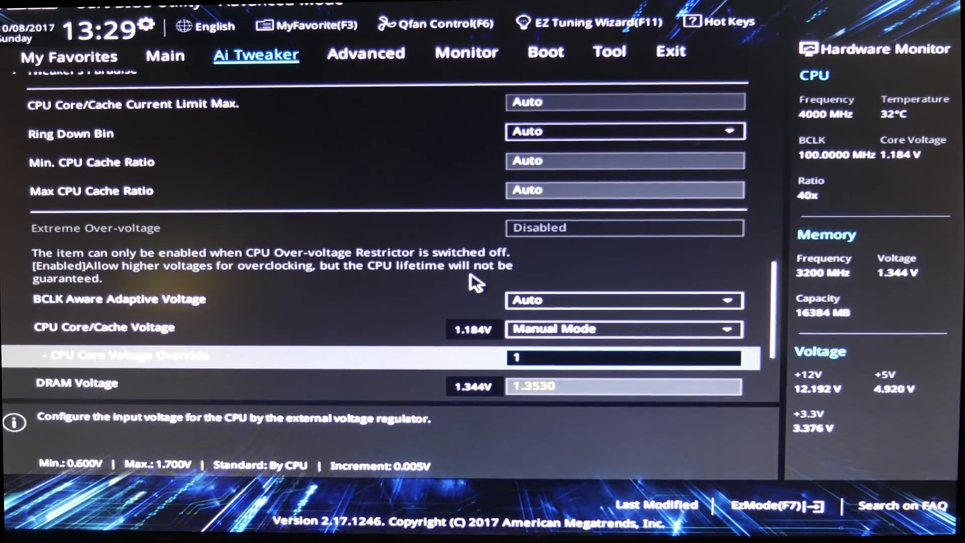
type(".225")
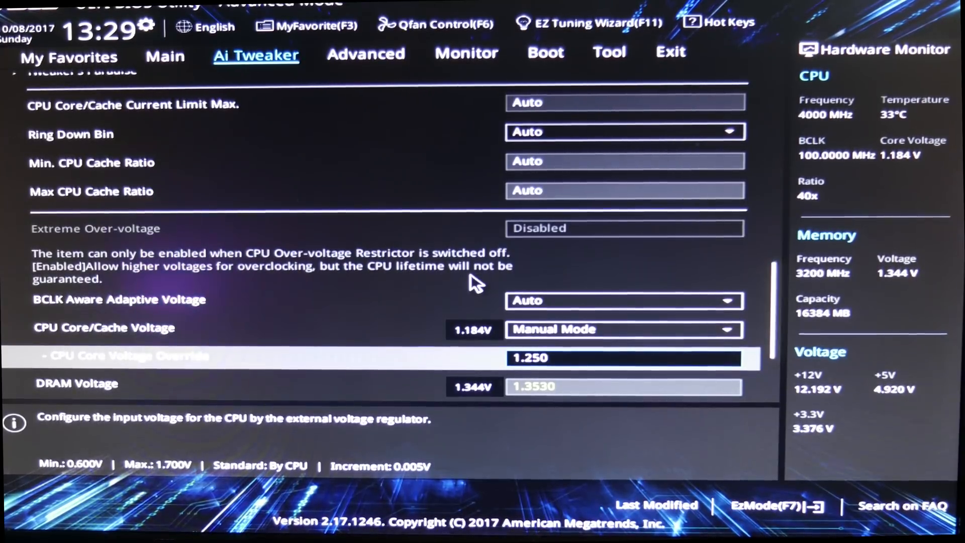
Save the ratio 48 and 1.250 V changes via Save Changes & Reset, confirming OK
left_click(365, 53)
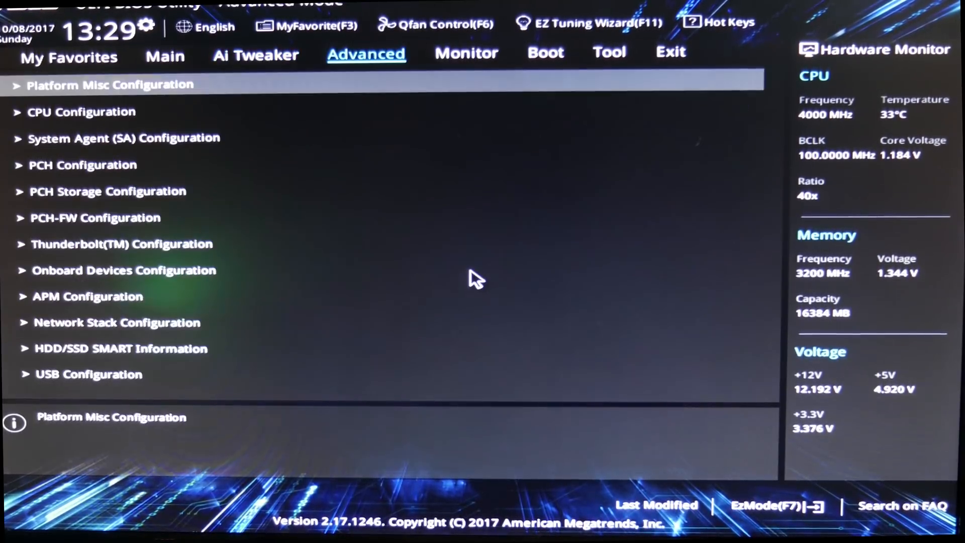
left_click(670, 53)
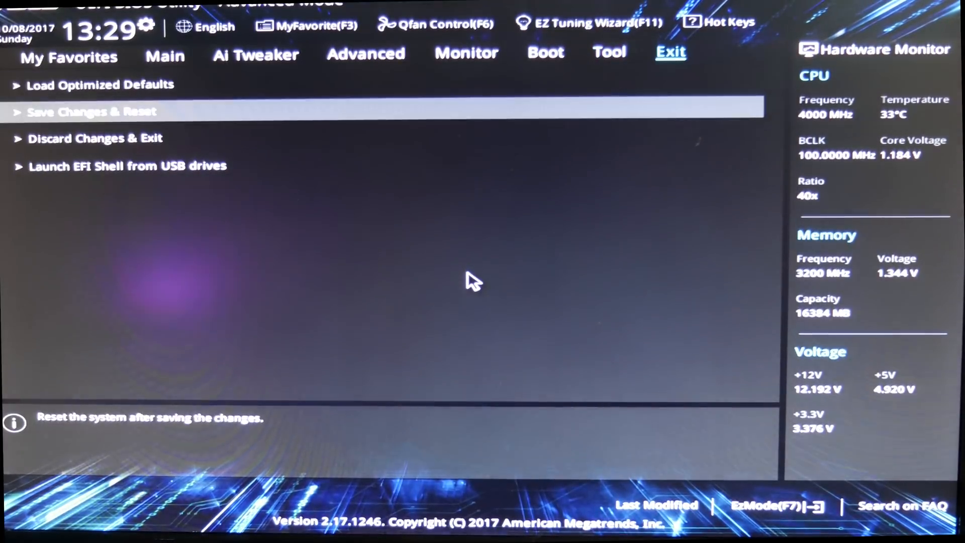
left_click(89, 111)
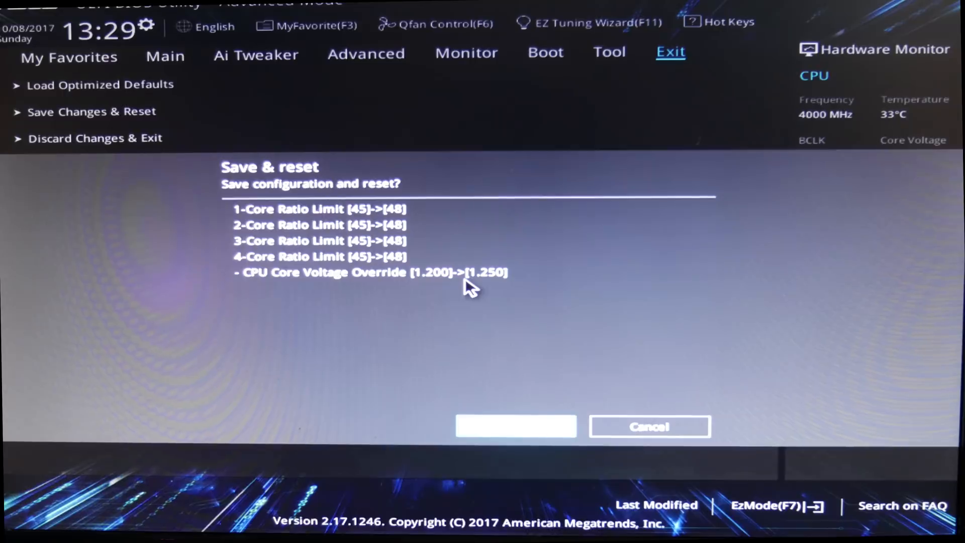
left_click(516, 426)
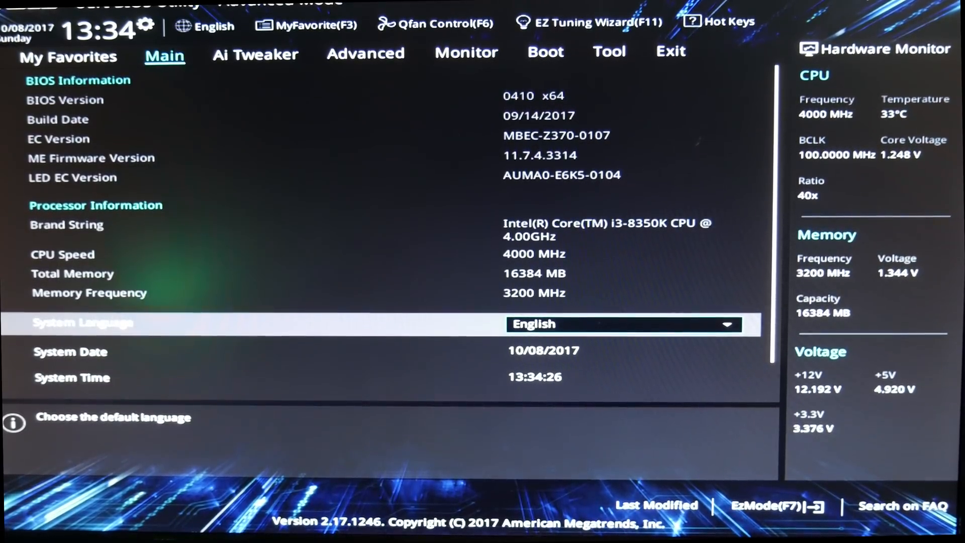
In Ai Tweaker, set the 1-Core Ratio Limit to 50 for a 5000 MHz target
left_click(255, 55)
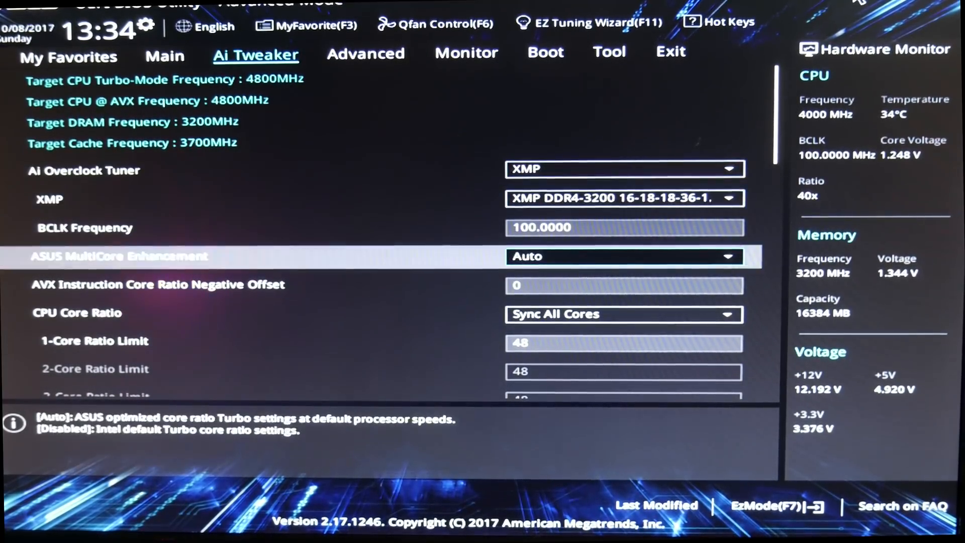
left_click(94, 341)
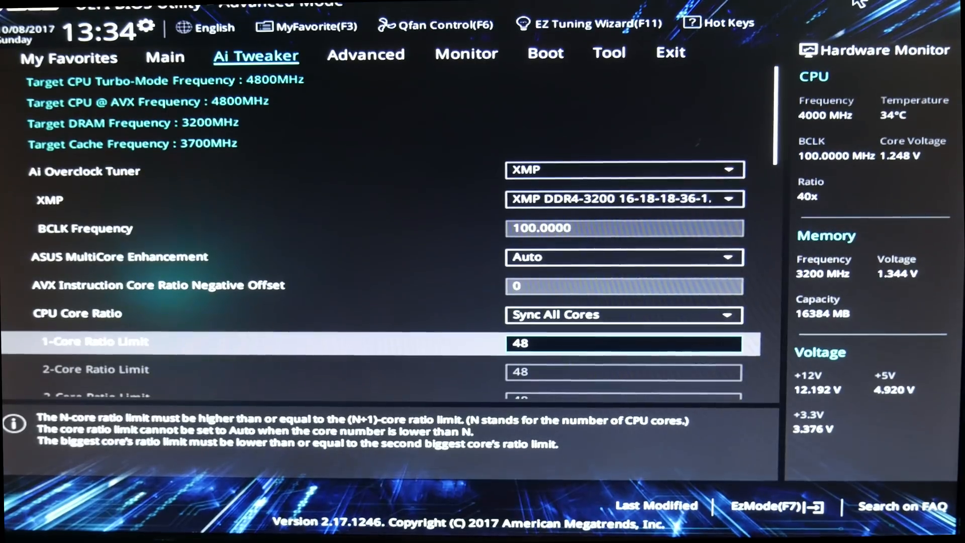
type("50")
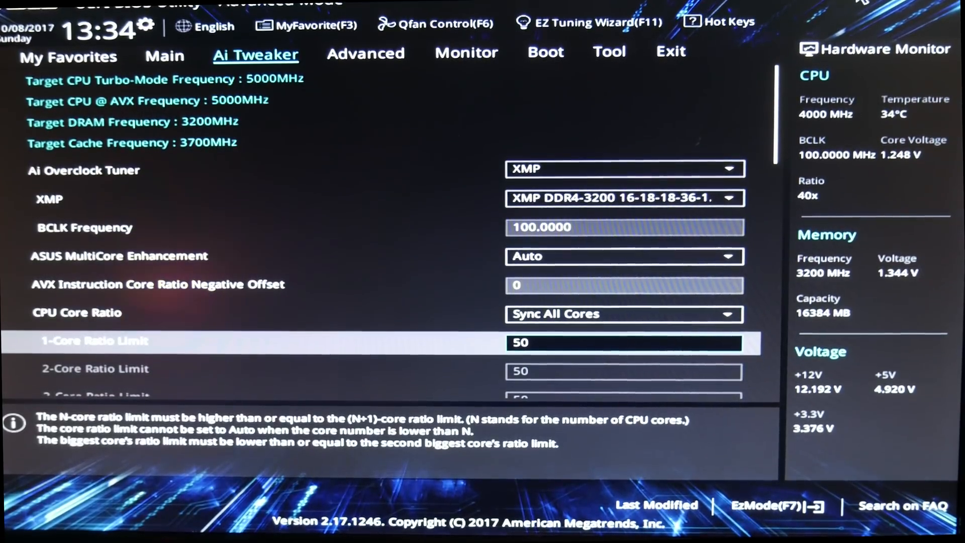
scroll("down", 3)
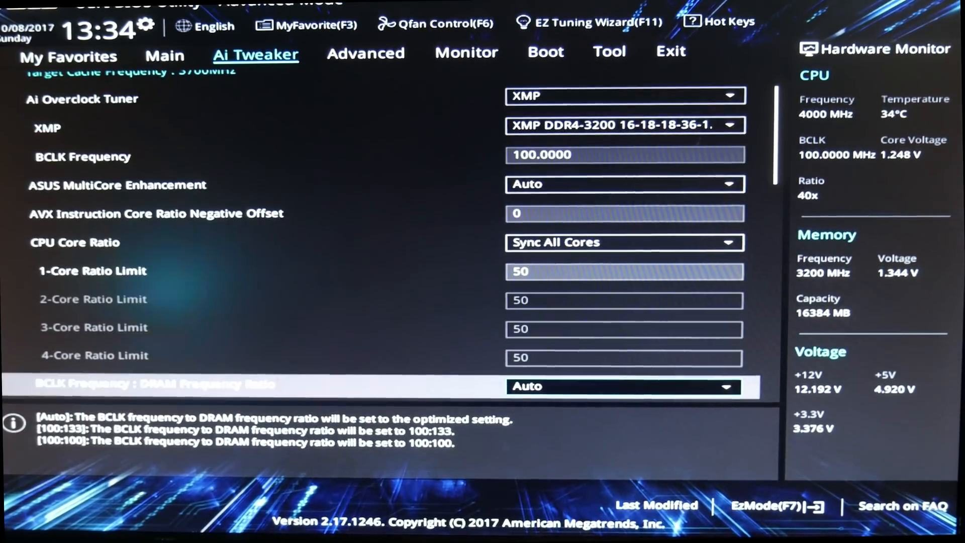
scroll("down", 3)
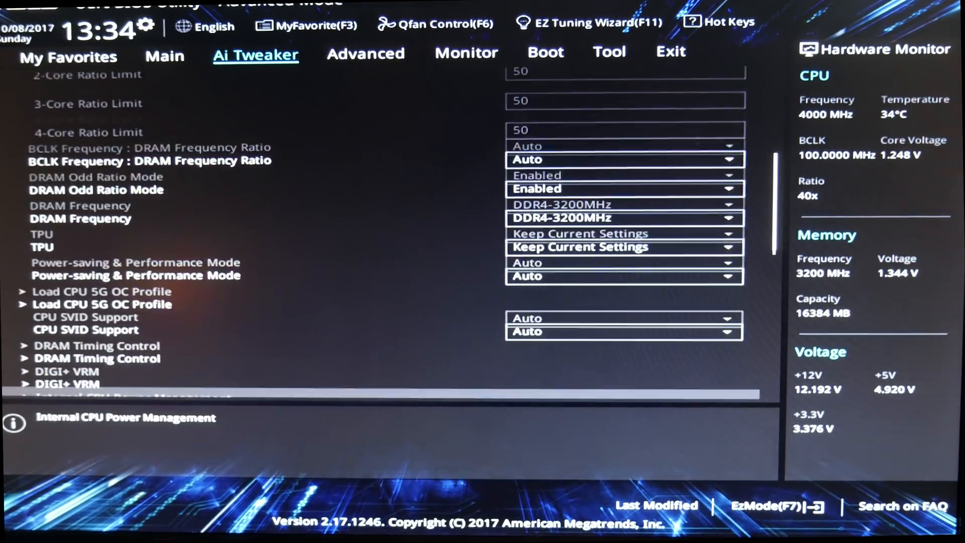
scroll("down", 3)
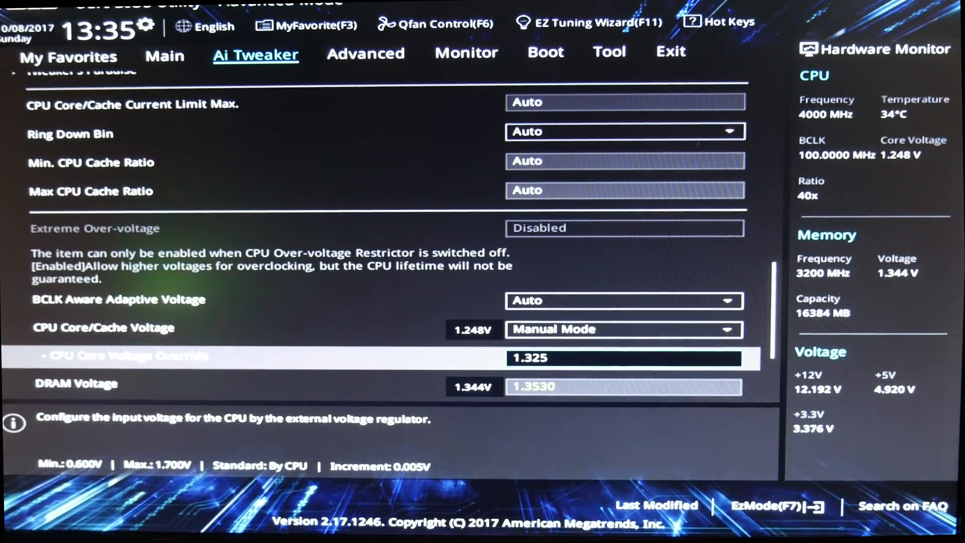
Save the ratio 50 and 1.325 V settings with Save Changes & Reset, confirming OK
left_click(670, 52)
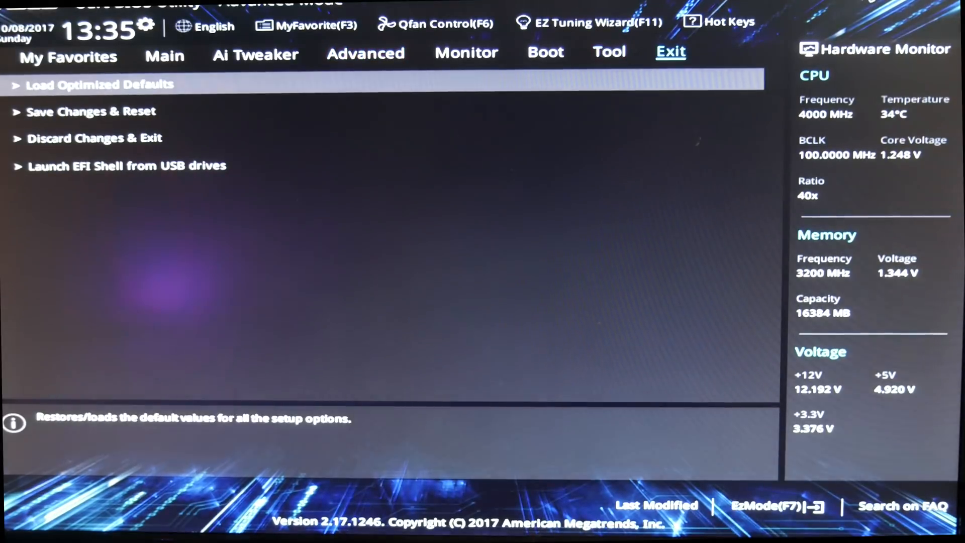
left_click(90, 112)
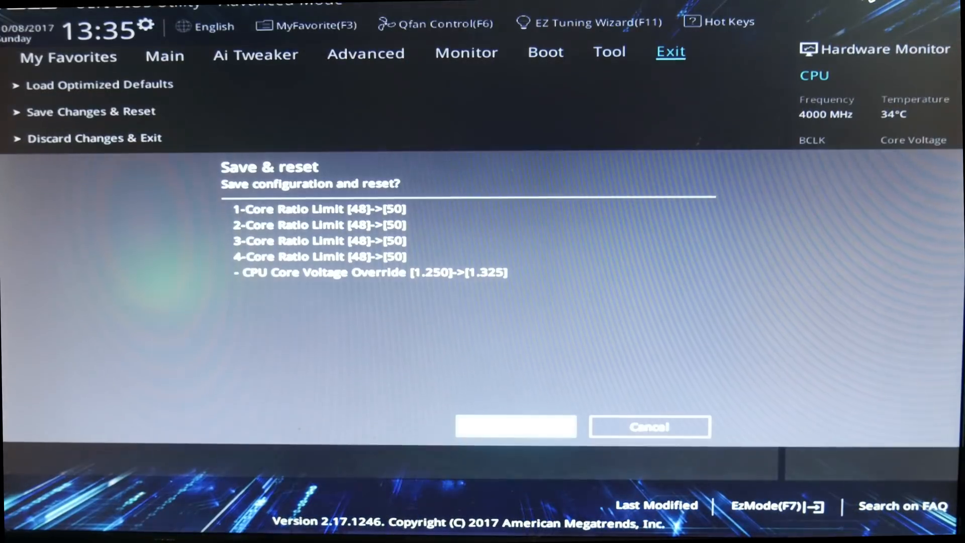
left_click(515, 426)
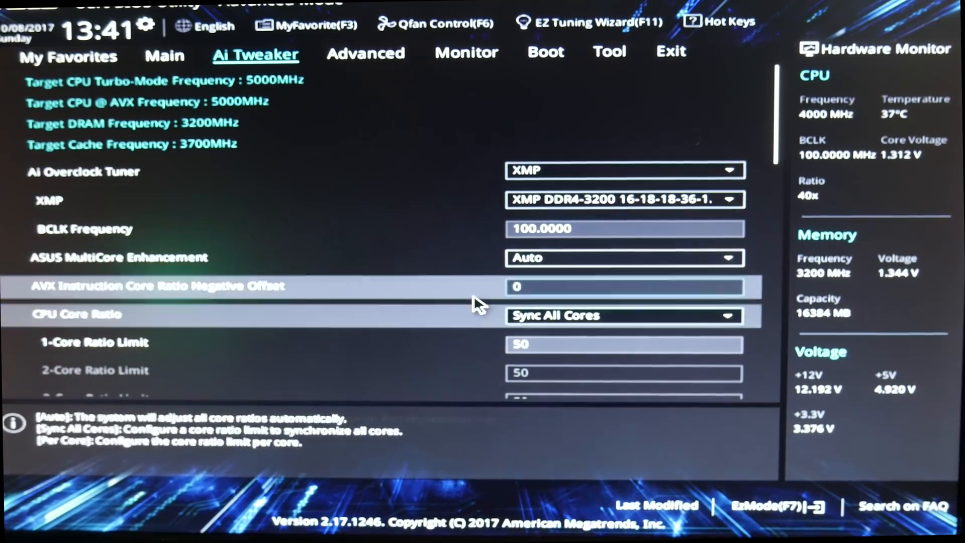
Enter 1.360 V in CPU Core Voltage Override, keeping core ratio limits at 50
scroll("down", 3)
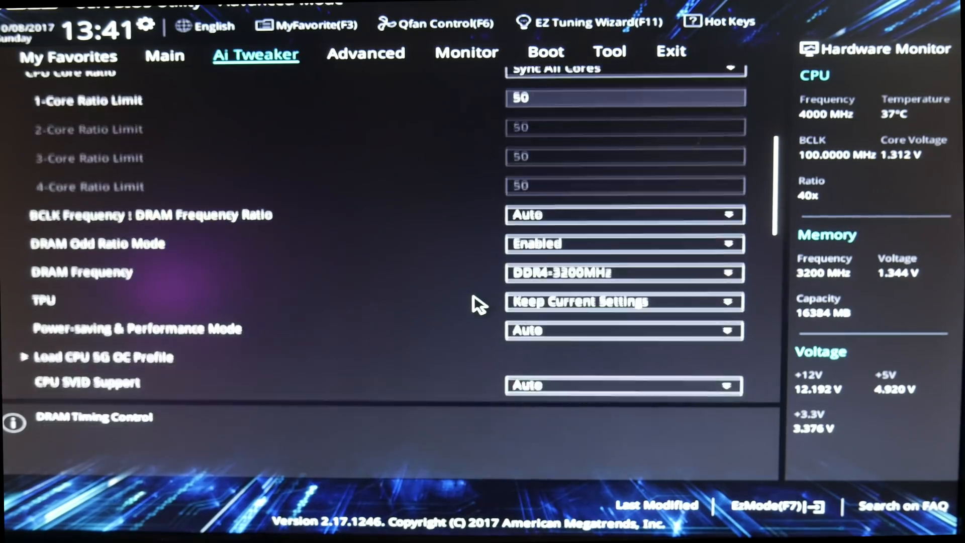
scroll("down", 3)
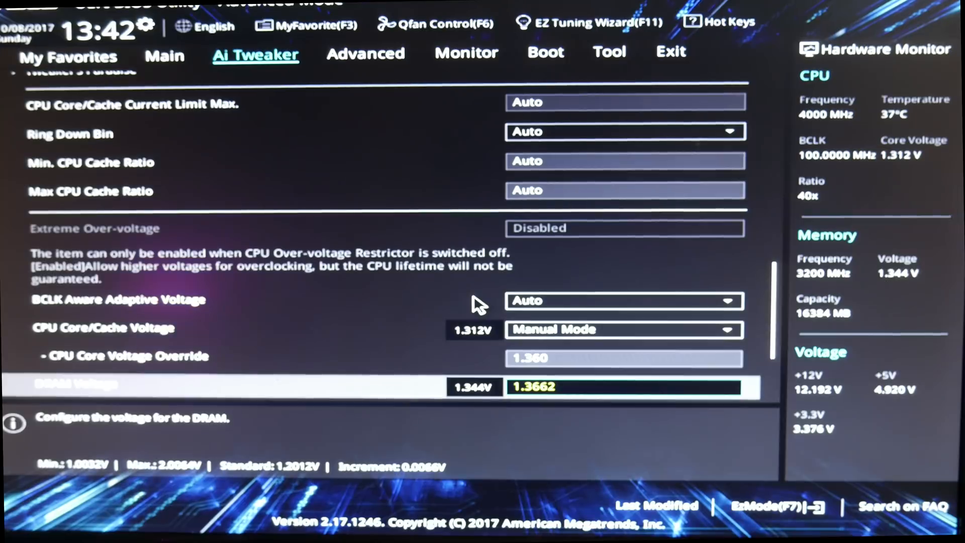
key("up")
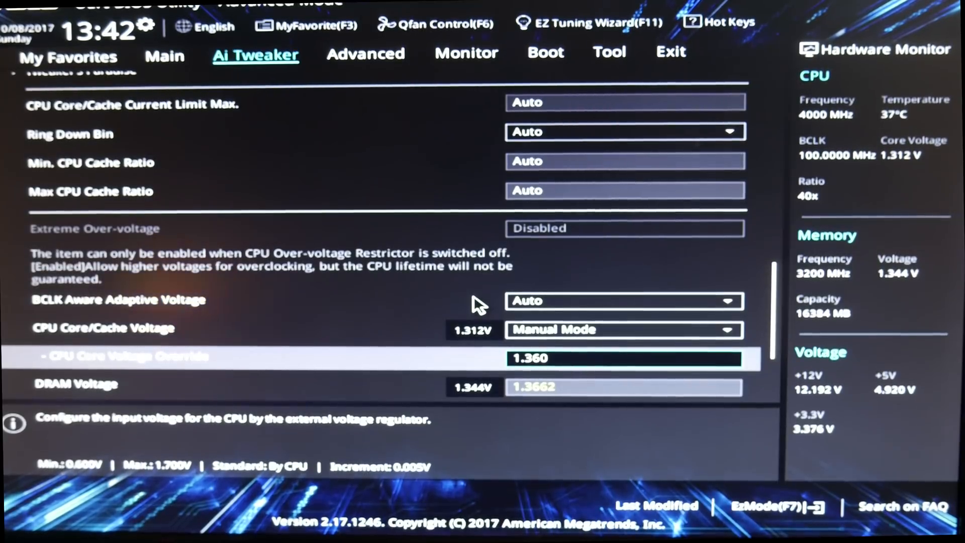
type("1")
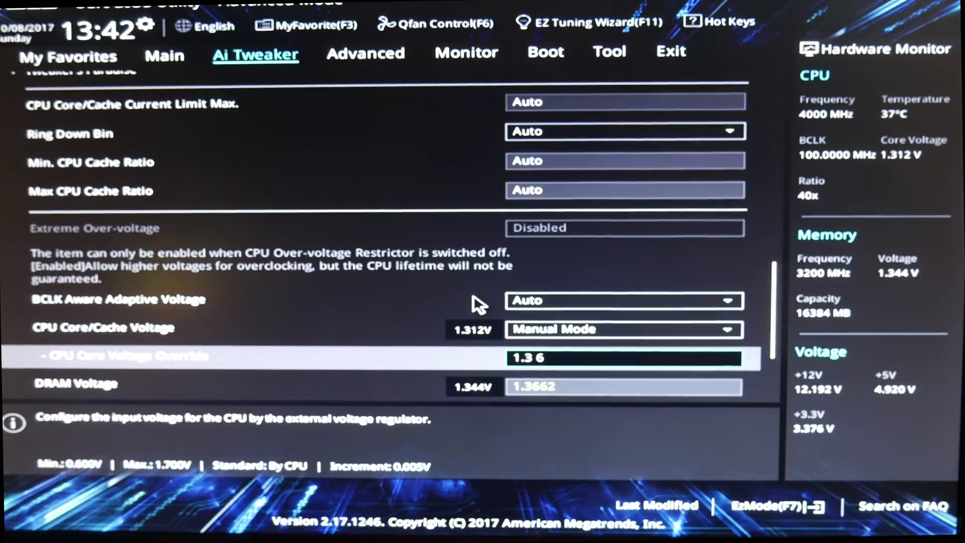
key("Backspace")
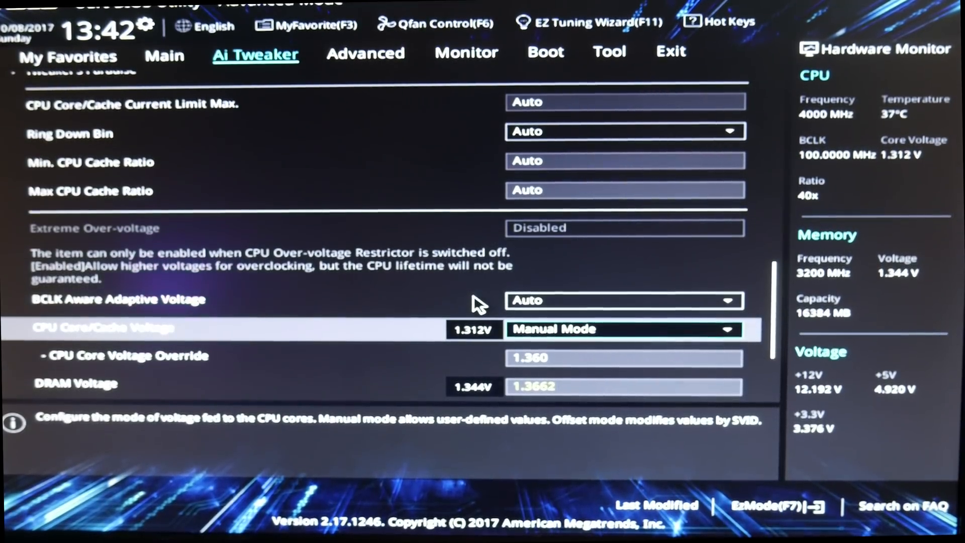
key("Down")
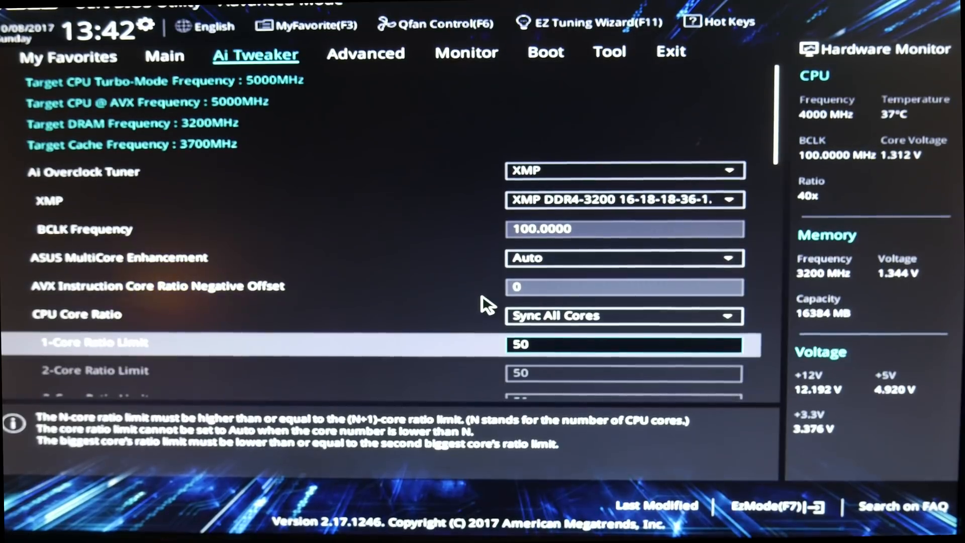
Set the AVX Instruction Core Ratio Negative Offset to 3
key("up")
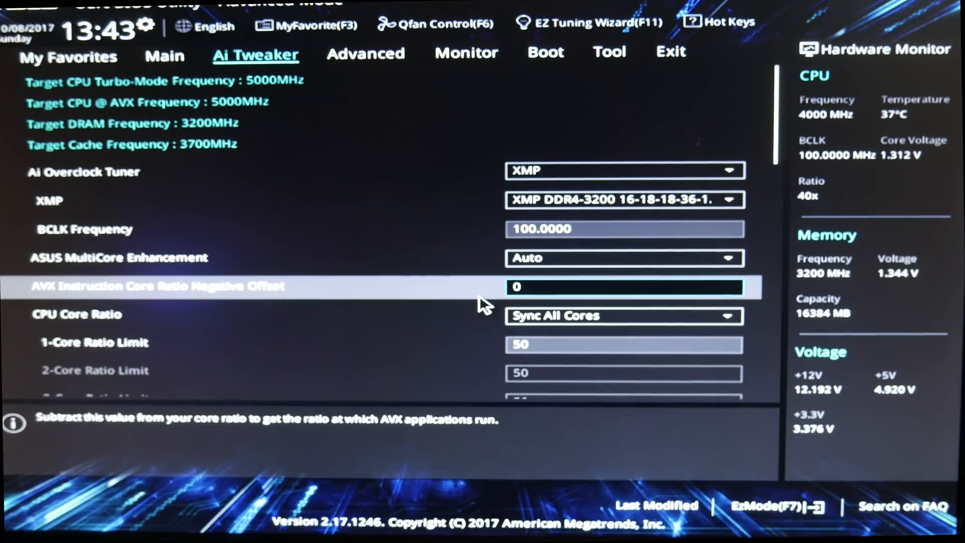
type("3")
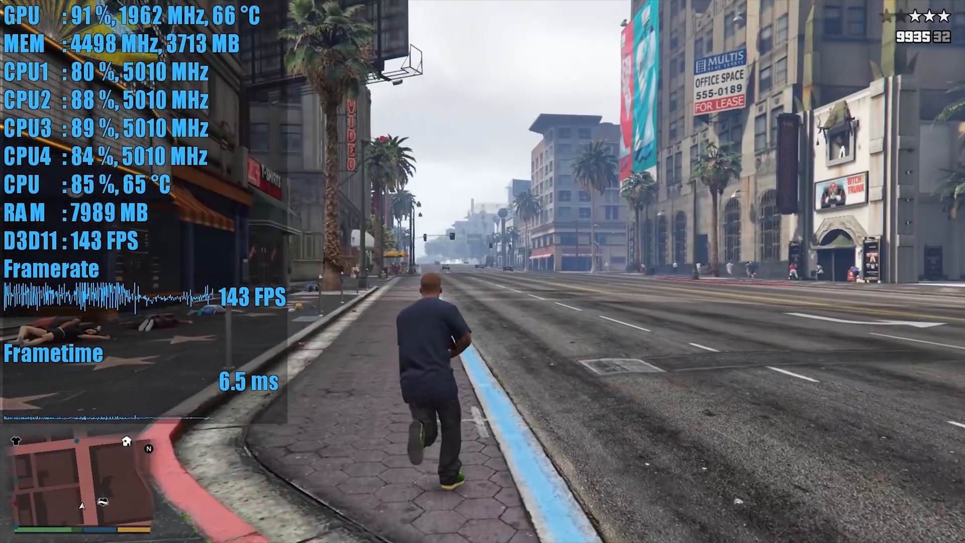
Bring up the GTA V weapon wheel while all cores hold 5010 MHz at 150 FPS
key("tab")
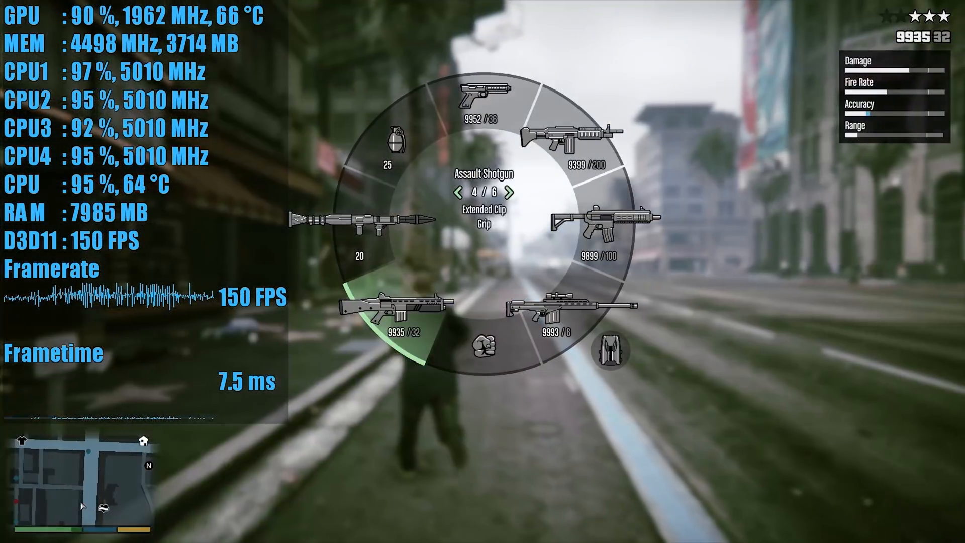